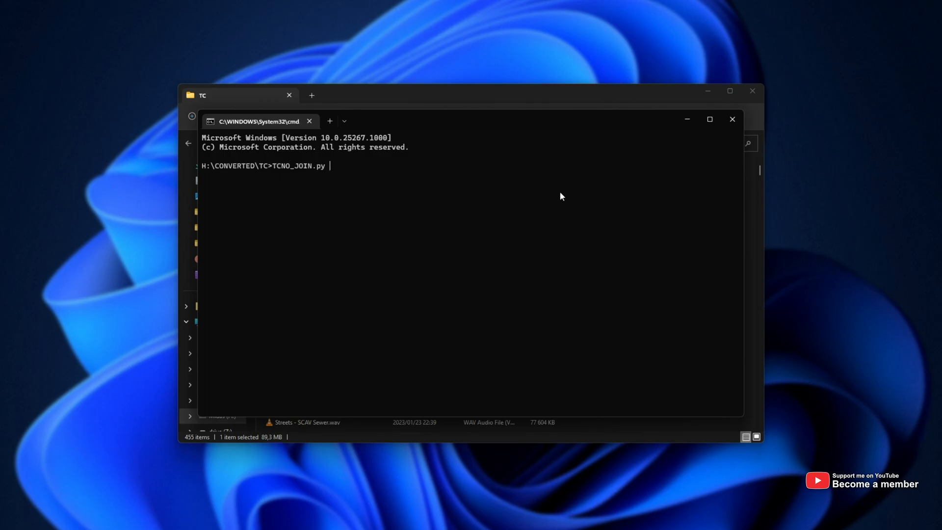
Step: Run TCNO_JOIN.py on 'Streets - Collapsed Crane.mp4' and highlight numpy in the DLL-load traceback
{"action": "type", "text": "\"Streets - Collapsed Crane.mp4\""}
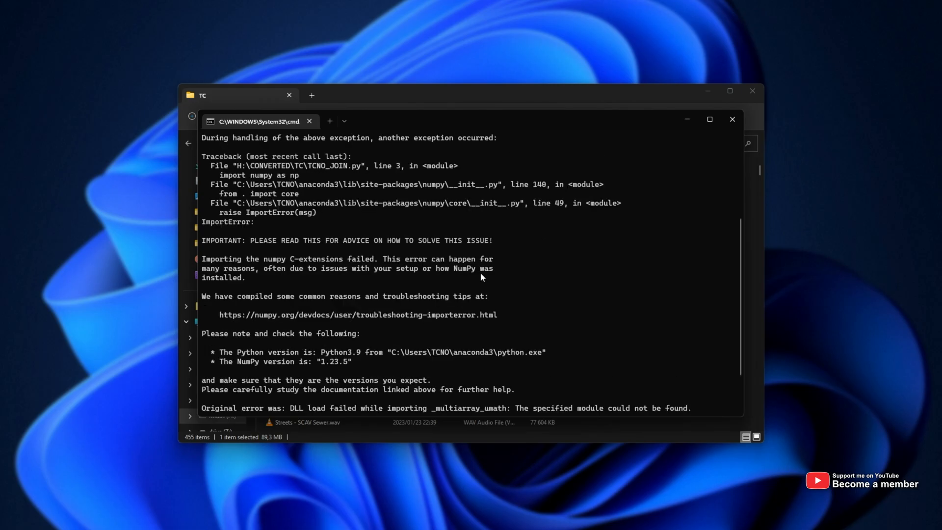
{"action": "scroll", "scroll_direction": "up", "scroll_amount": 3}
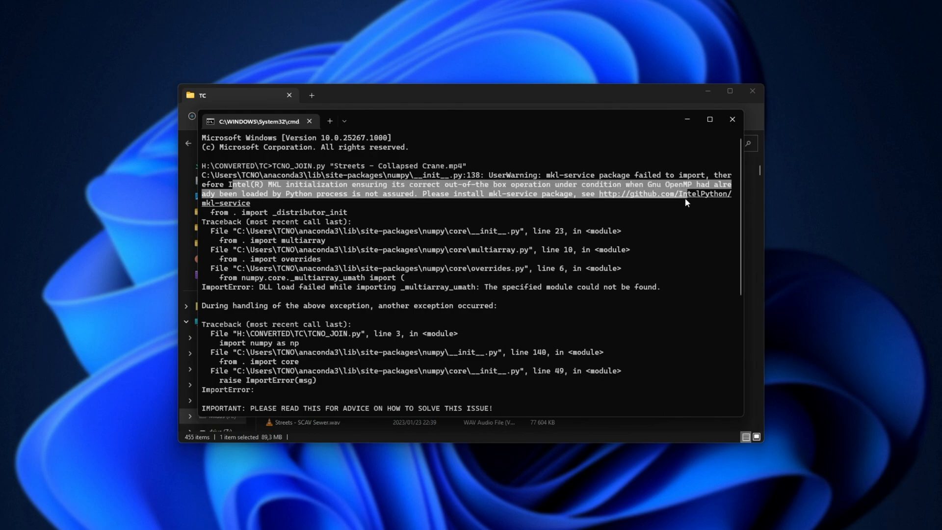
{"action": "scroll", "scroll_direction": "down", "scroll_amount": 3}
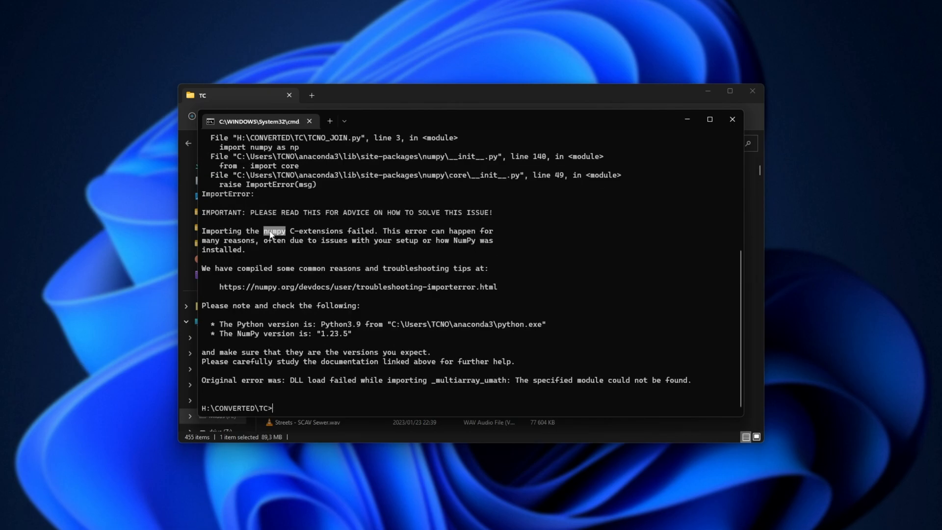
{"action": "double_click", "coordinate": [314, 230]}
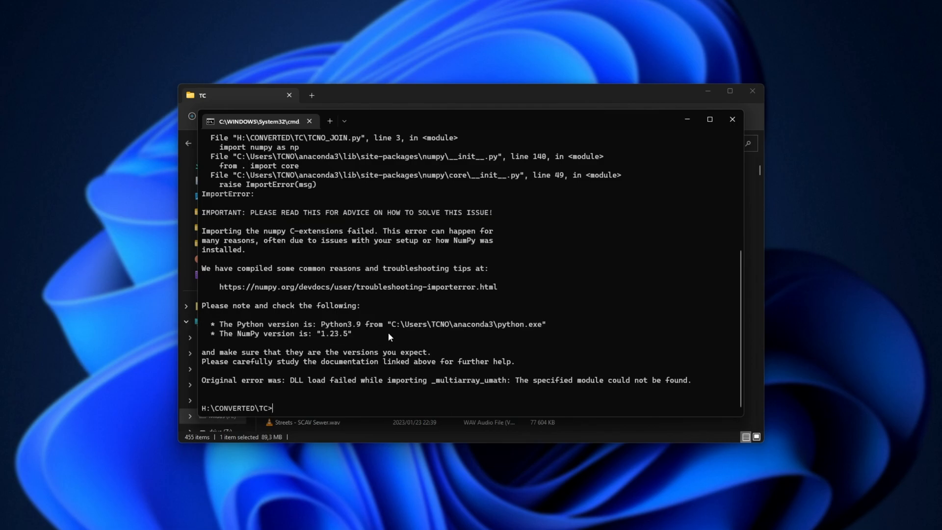
{"action": "mouse_move", "coordinate": [389, 337]}
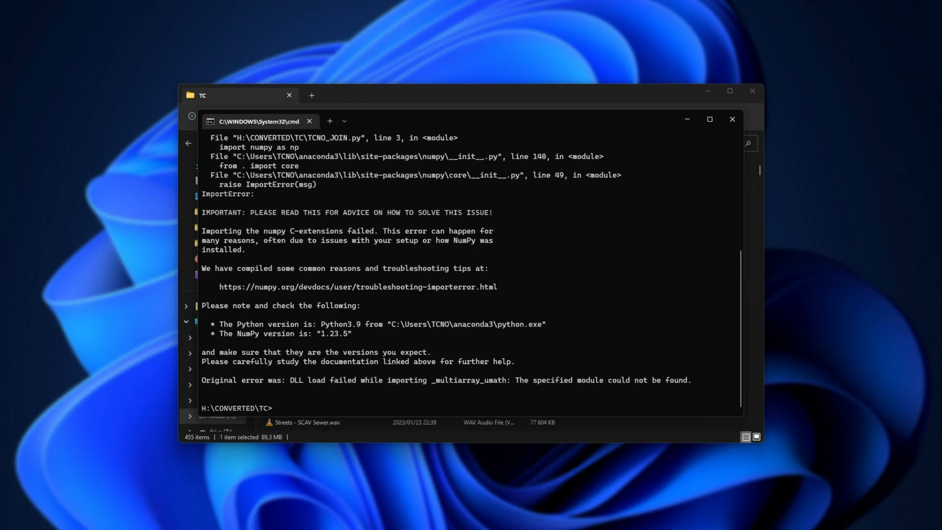
Step: Enter 'conda install numpy --force-reinstall' to force a fresh numpy reinstall
{"action": "type", "text": "conda"}
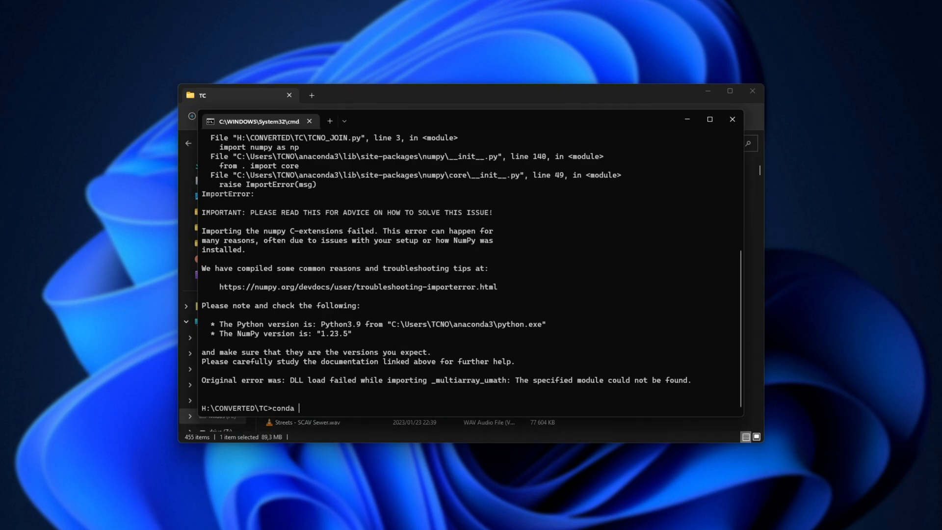
{"action": "type", "text": "install numpy"}
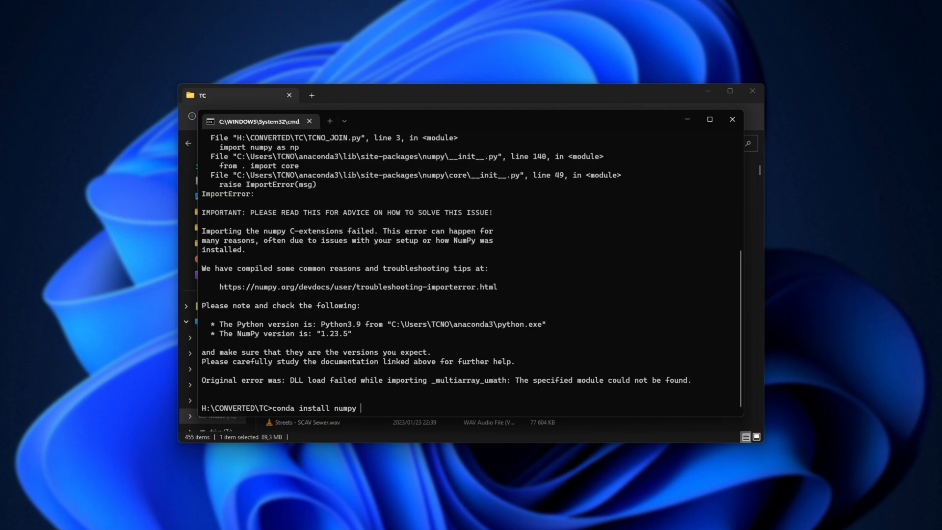
{"action": "type", "text": "--force-"}
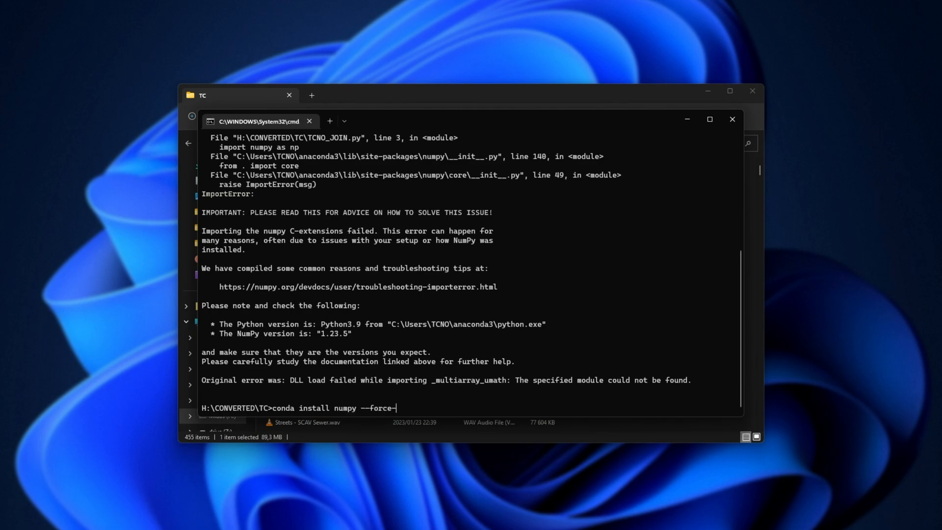
{"action": "type", "text": "reinstall"}
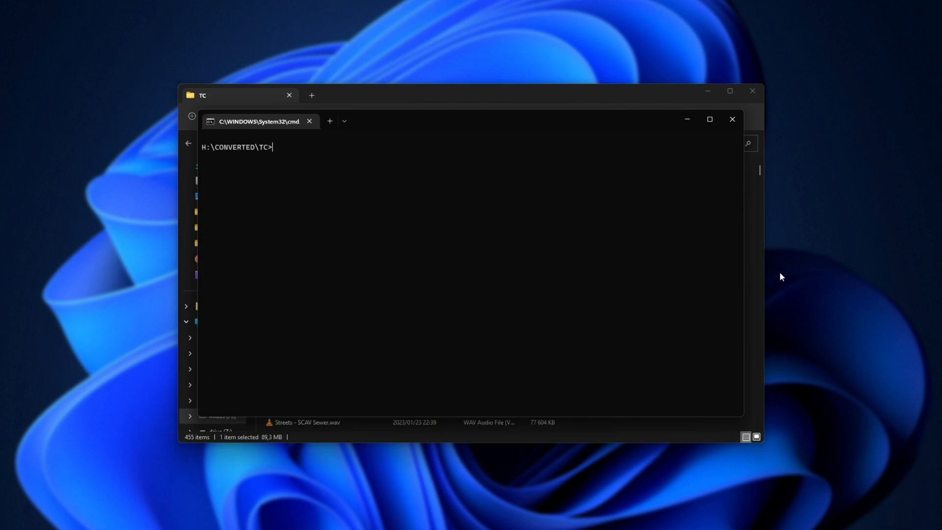
{"action": "mouse_move", "coordinate": [596, 271]}
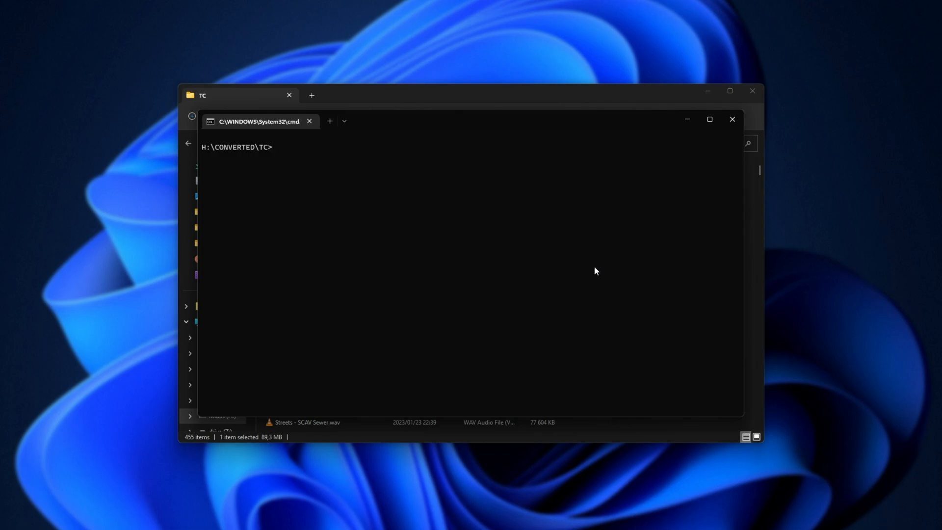
{"action": "mouse_move", "coordinate": [584, 265]}
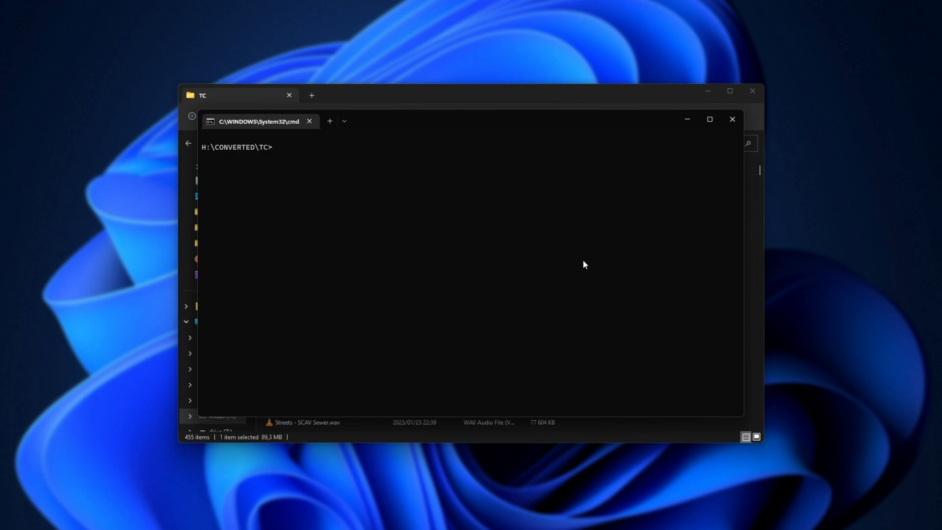
{"action": "mouse_move", "coordinate": [784, 253]}
{"action": "type", "text": "activate"}
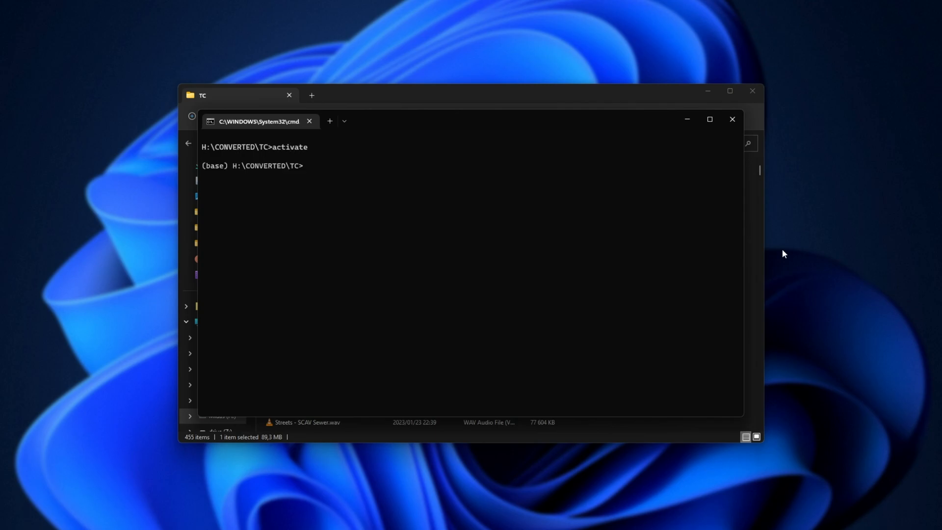
Step: Rerun TCNO_JOIN.py on 'Streets - Collapsed Crane.mp4', close the console, and open Control Panel
{"action": "type", "text": "t"}
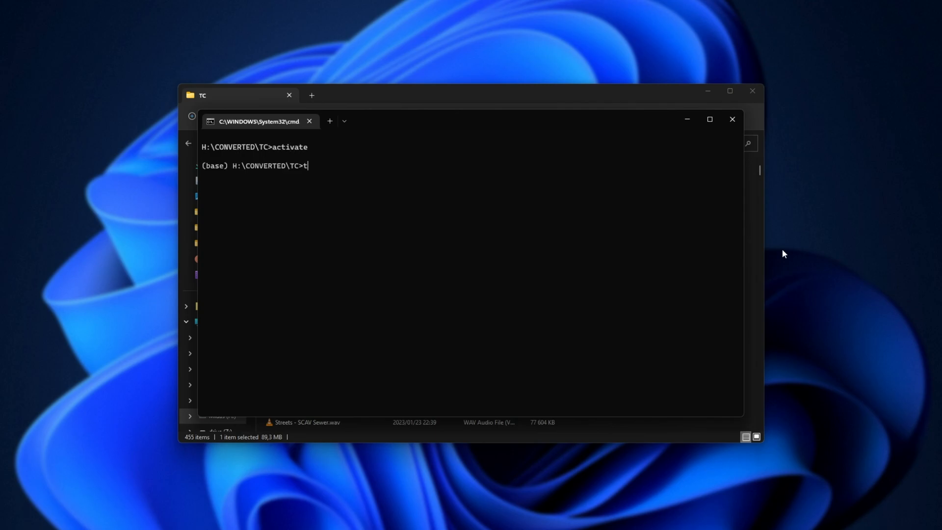
{"action": "type", "text": "CNO_JOIN.py \"Streets - Collapsed Crane.mp4\""}
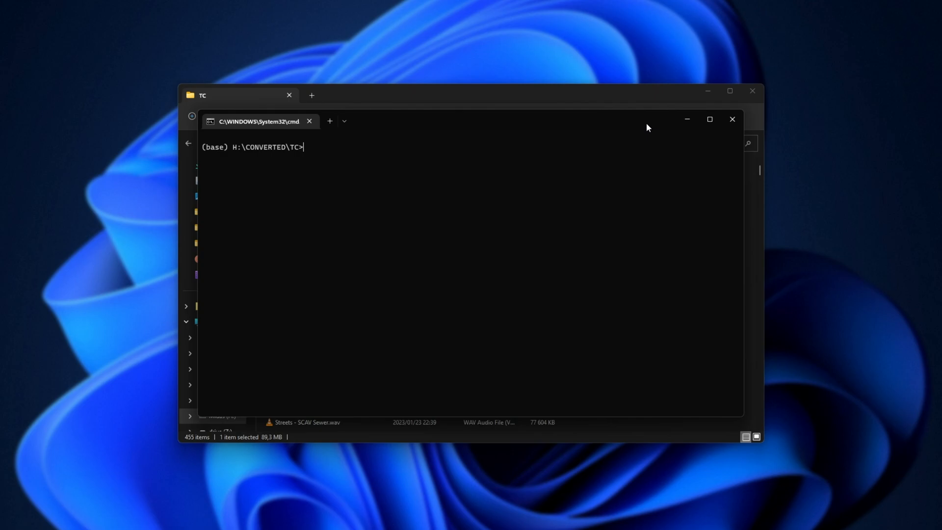
{"action": "left_click", "coordinate": [731, 119]}
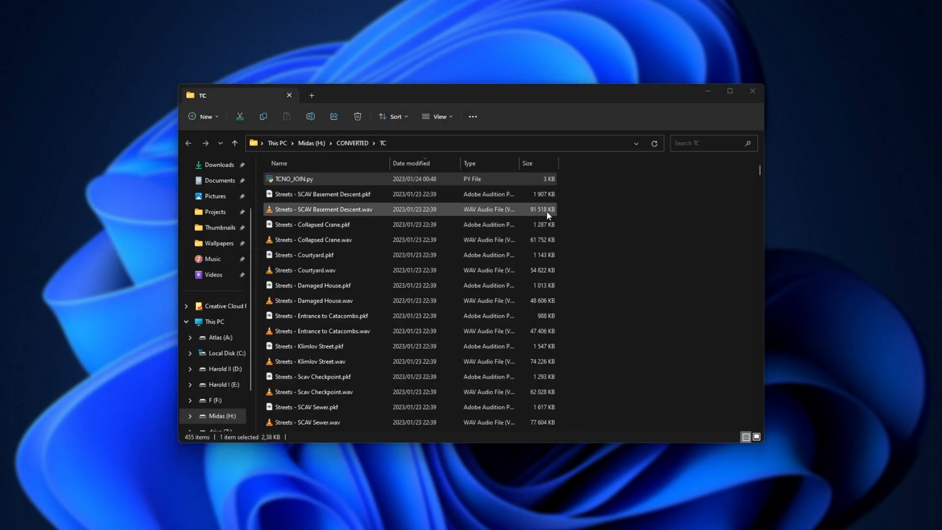
{"action": "left_click", "coordinate": [321, 209]}
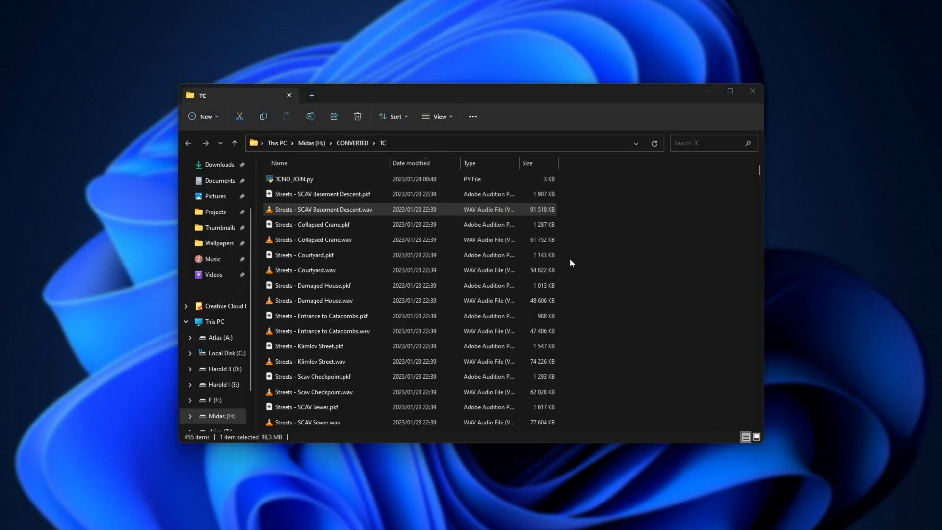
{"action": "left_click", "coordinate": [293, 179]}
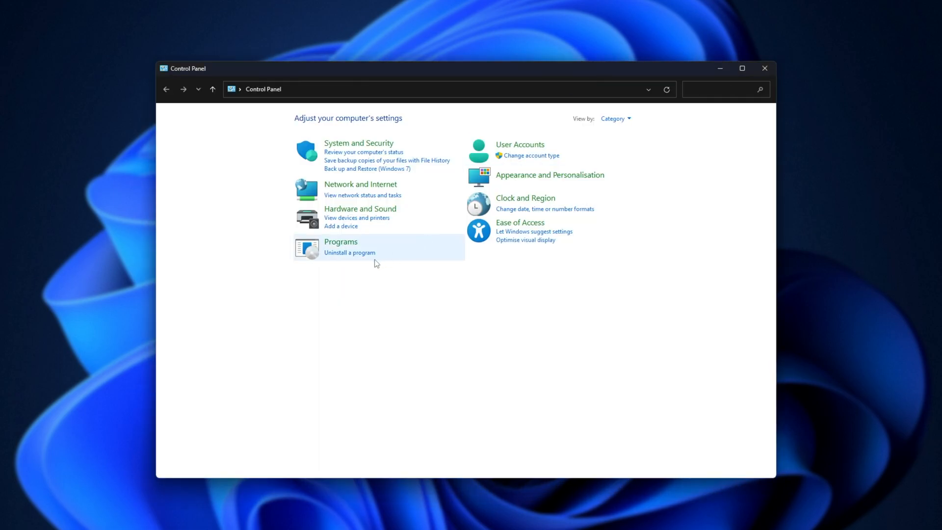
Step: Open the installed programs list and uninstall Anaconda3 2022.10
{"action": "left_click", "coordinate": [349, 252]}
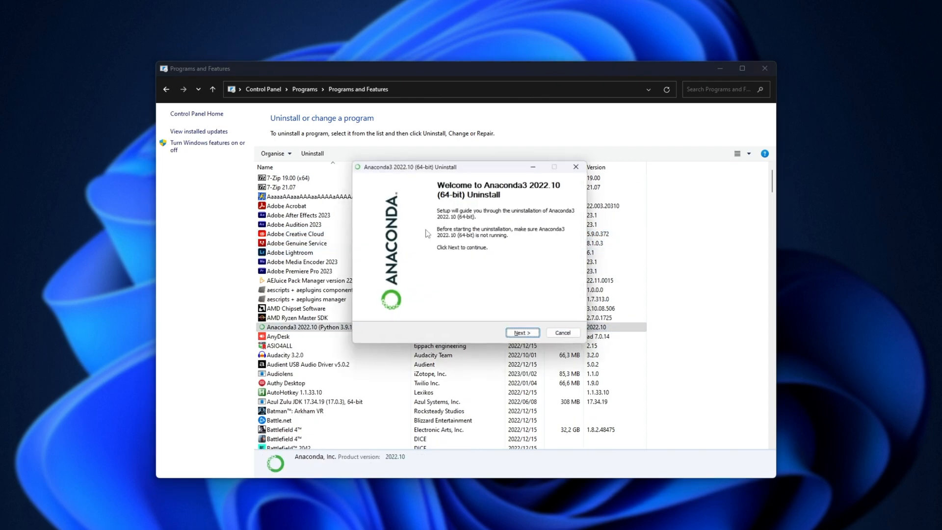
{"action": "left_click", "coordinate": [521, 332]}
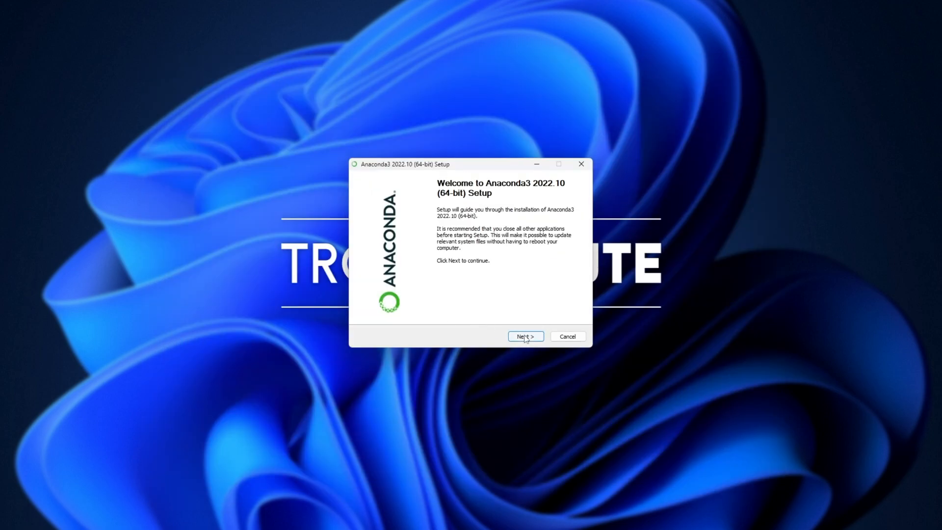
Step: Install Anaconda3 2022.10 in the default folder with PATH and default Python 3.9 enabled
{"action": "left_click", "coordinate": [524, 336]}
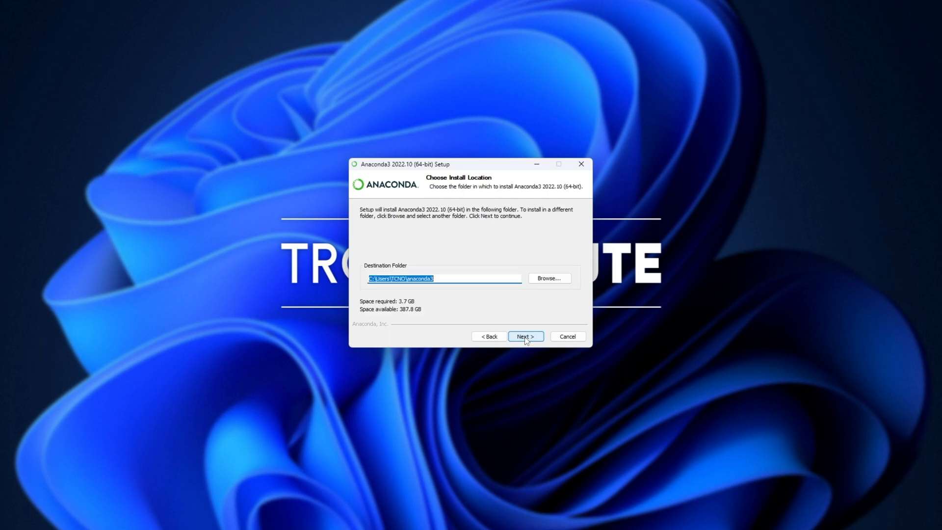
{"action": "left_click", "coordinate": [524, 335]}
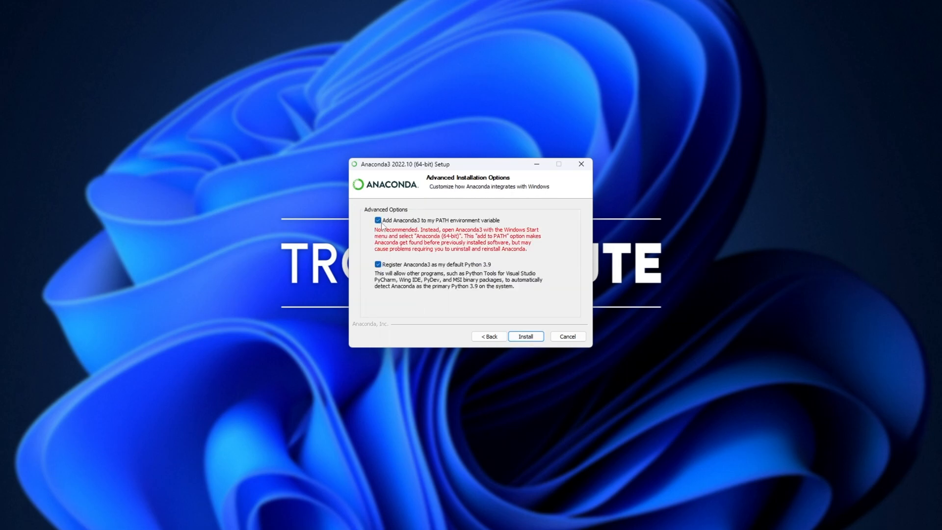
{"action": "mouse_move", "coordinate": [460, 240]}
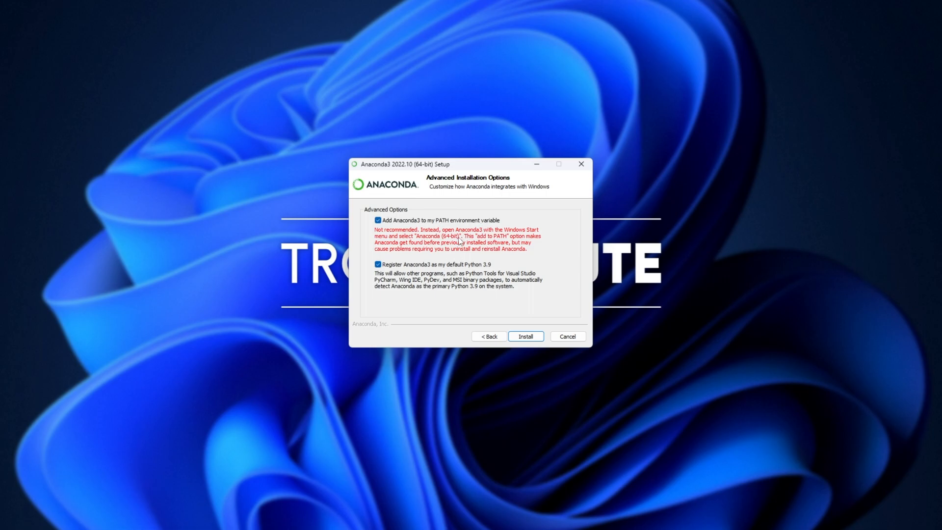
{"action": "left_click", "coordinate": [525, 335]}
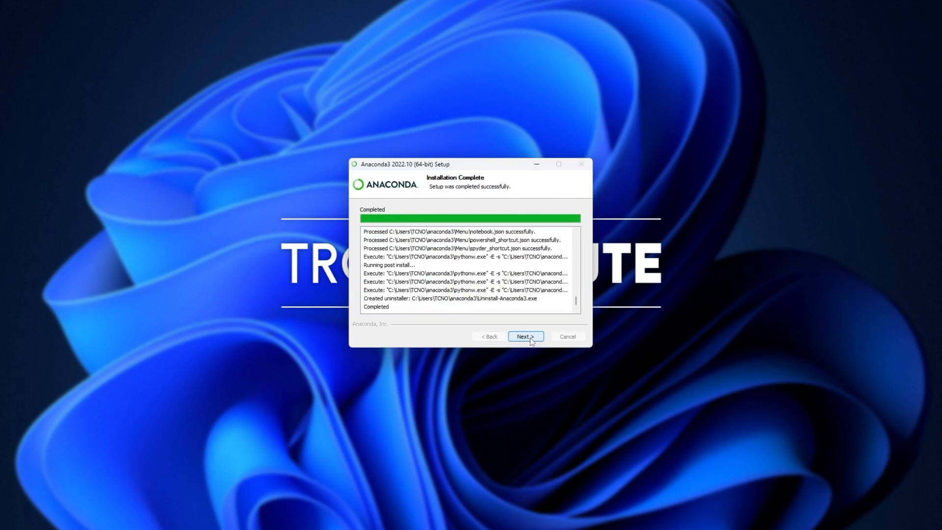
{"action": "left_click", "coordinate": [524, 335]}
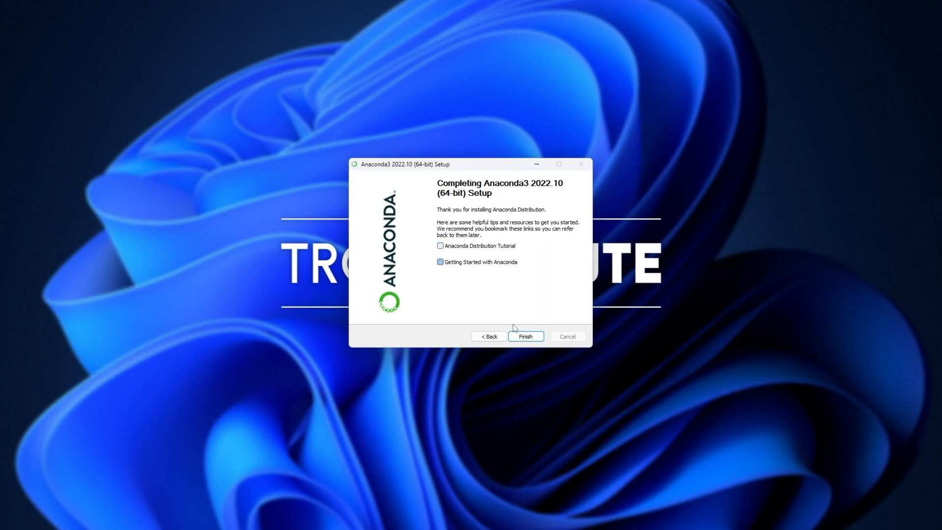
{"action": "left_click", "coordinate": [524, 336]}
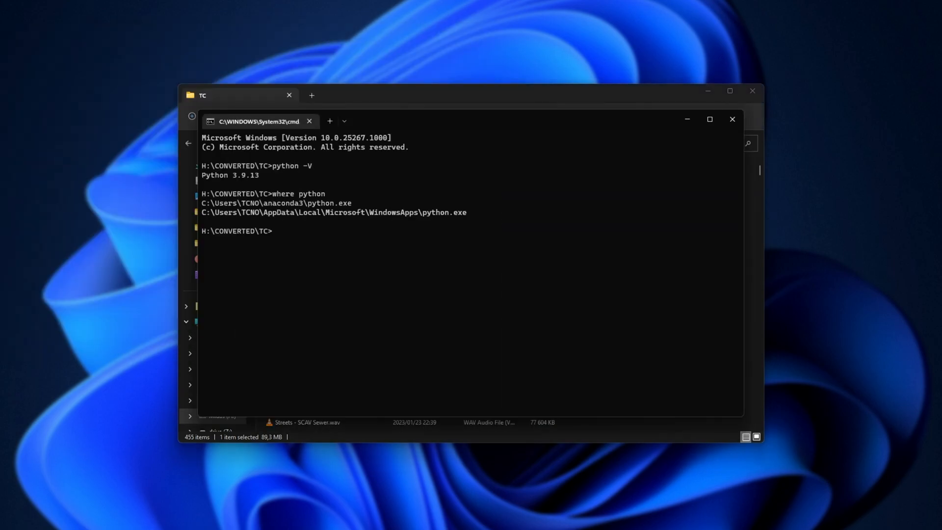
{"action": "mouse_move", "coordinate": [595, 123]}
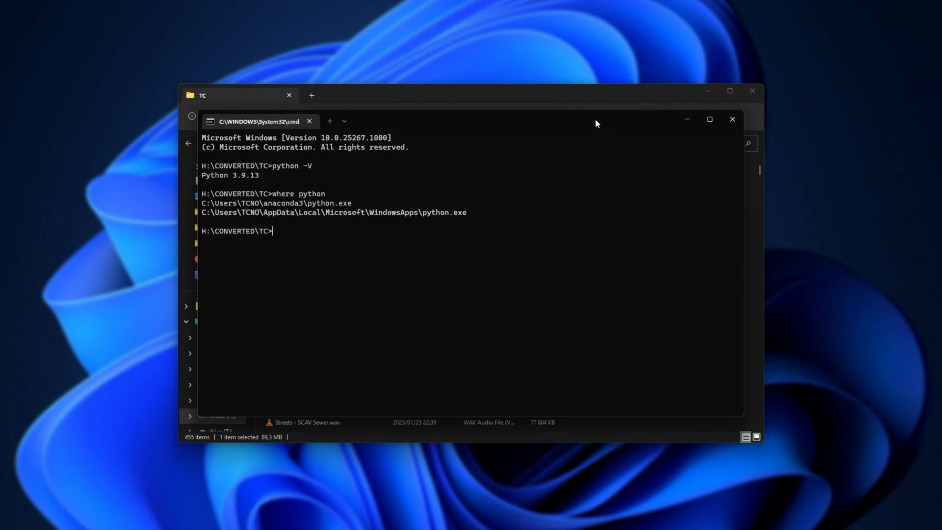
Step: Run TCNO_JOIN.py, which now passes imports and stops at an IndexError
{"action": "type", "text": "TCNO_JOIN.py"}
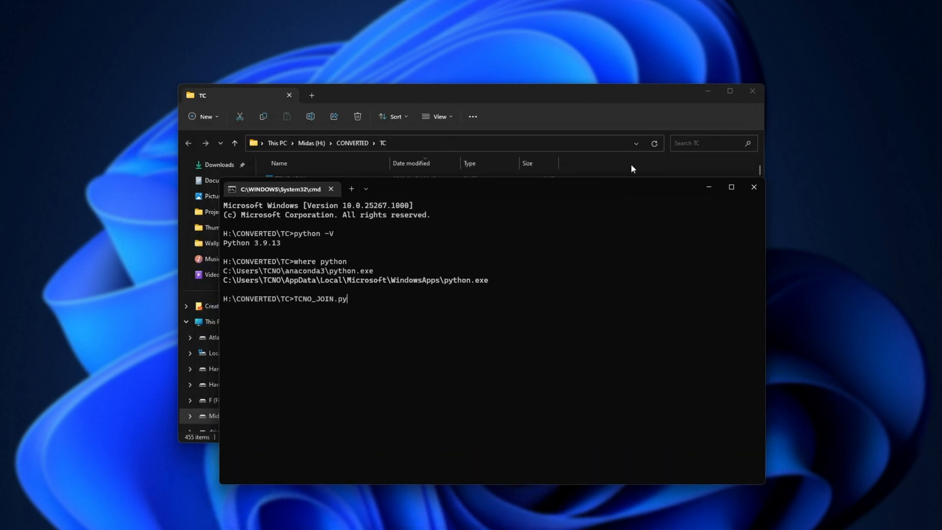
{"action": "key", "text": "Return"}
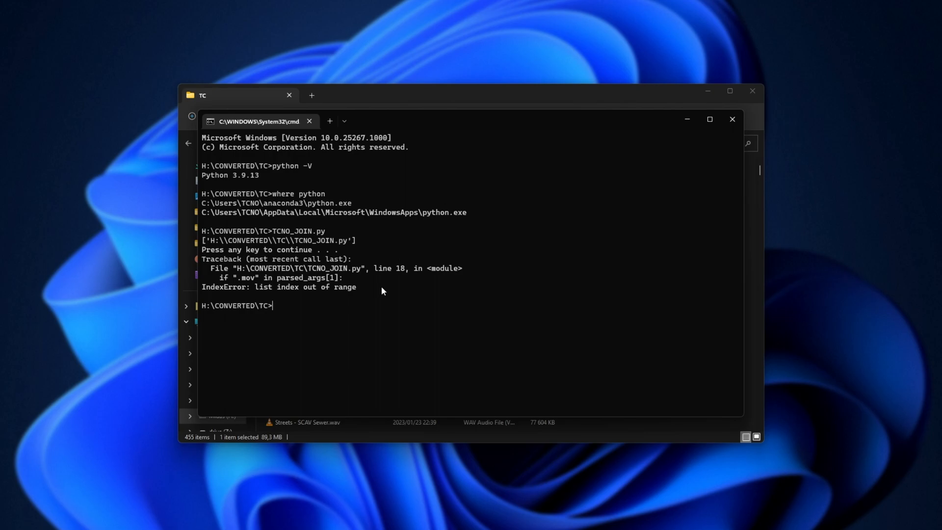
{"action": "mouse_move", "coordinate": [278, 292]}
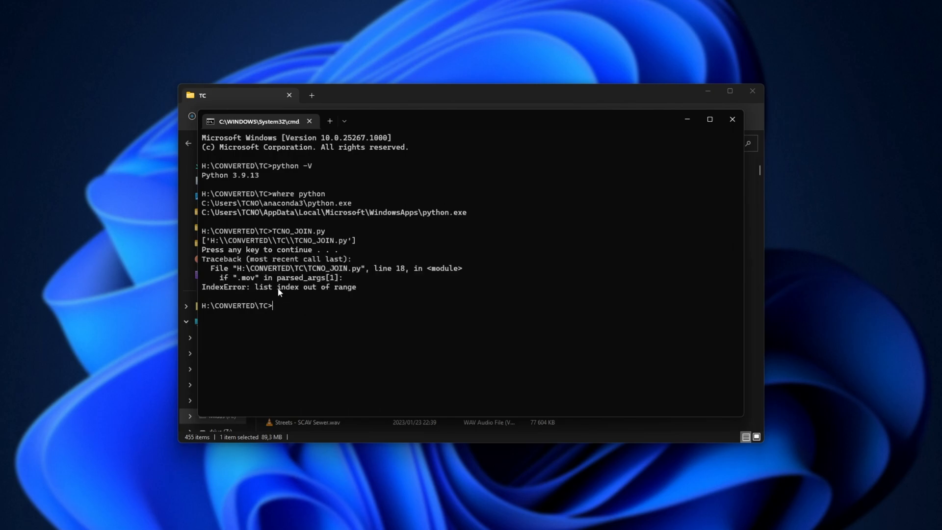
{"action": "mouse_move", "coordinate": [292, 285]}
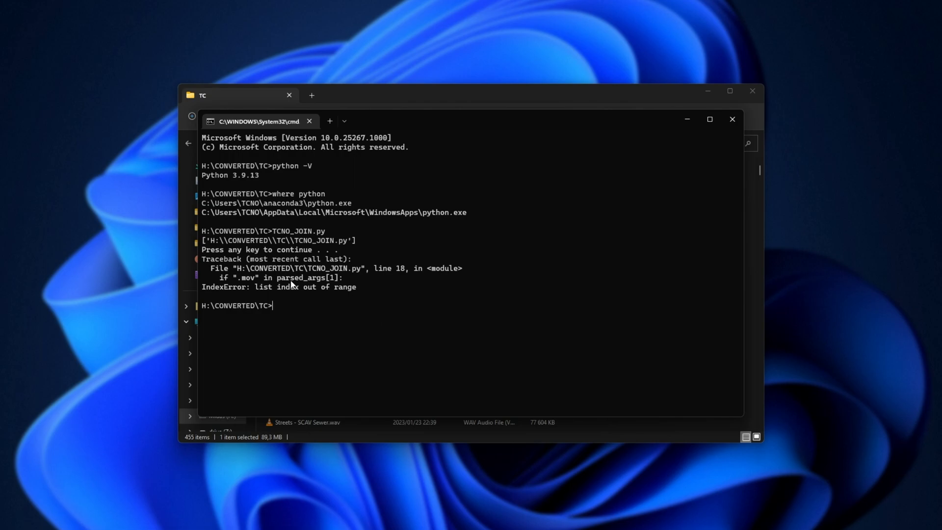
{"action": "mouse_move", "coordinate": [270, 316]}
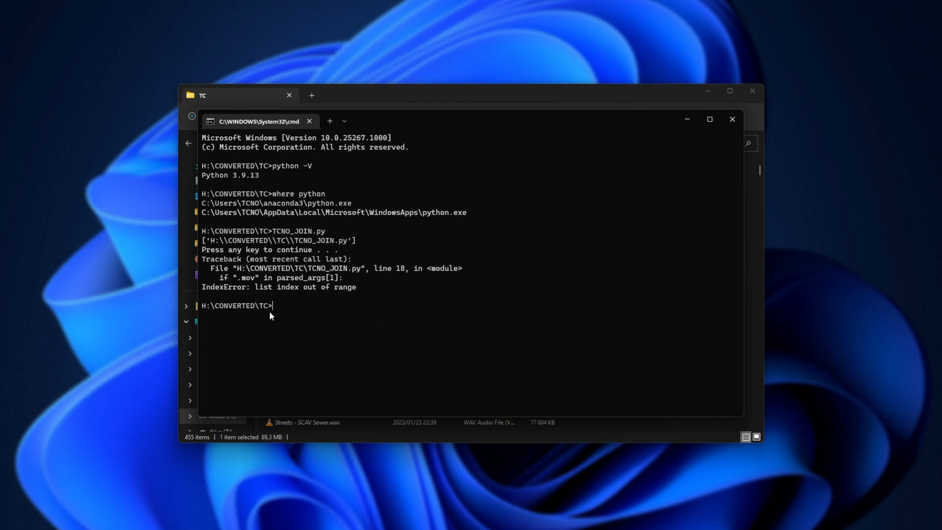
{"action": "mouse_move", "coordinate": [288, 230]}
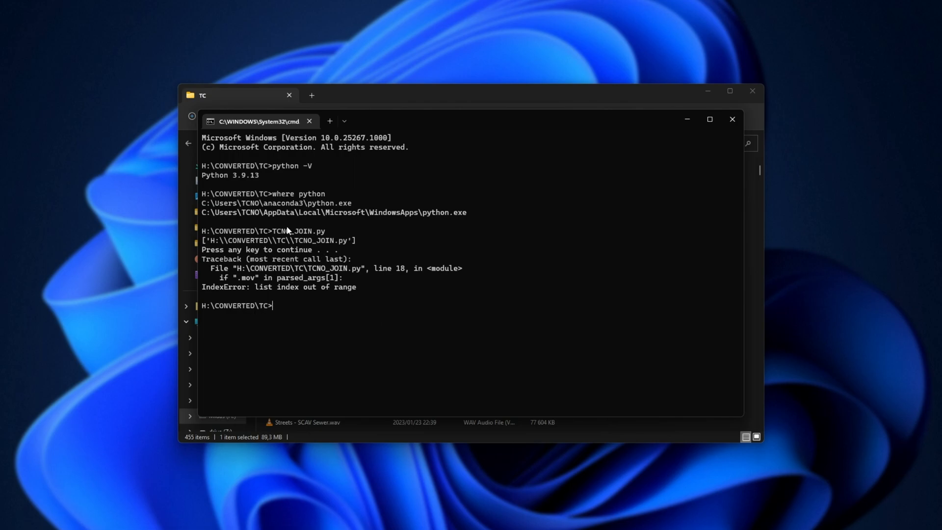